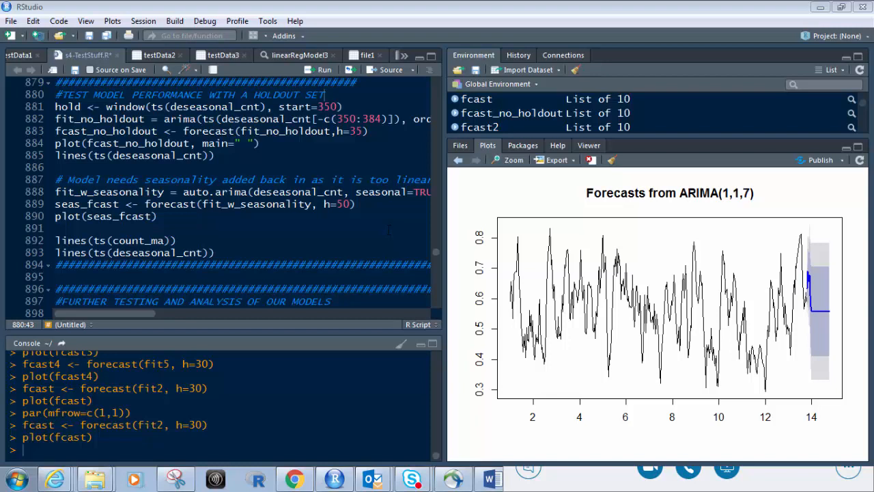
mouse_move(461, 227)
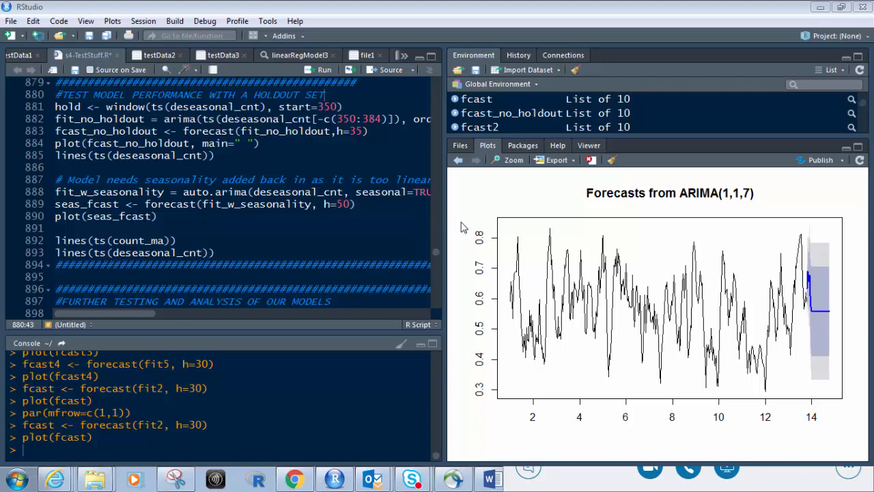
mouse_move(660, 289)
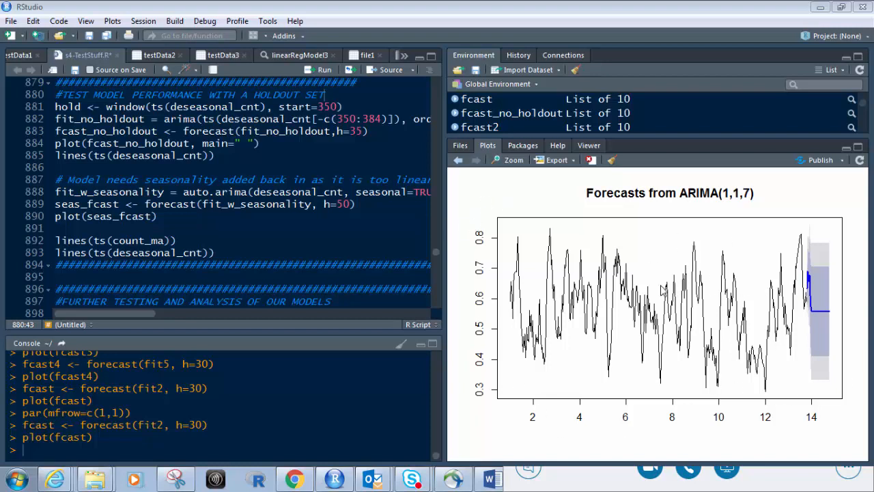
mouse_move(600, 181)
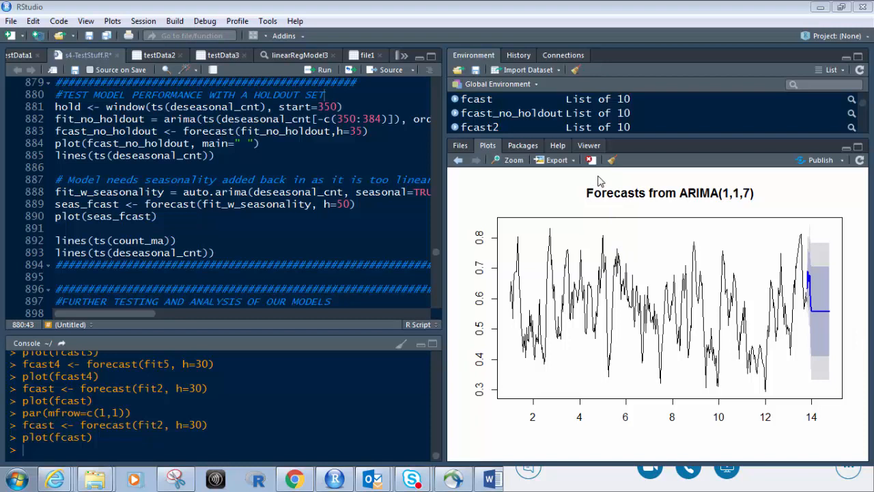
mouse_move(633, 220)
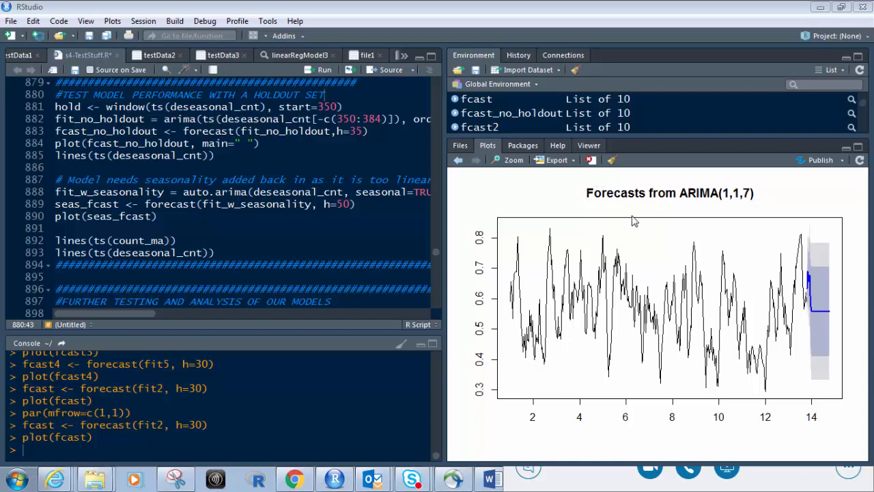
mouse_move(811, 314)
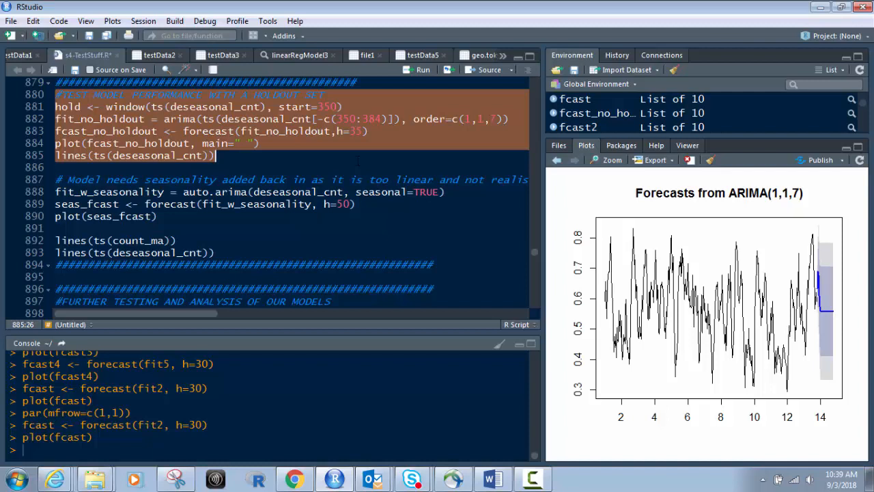
mouse_move(366, 119)
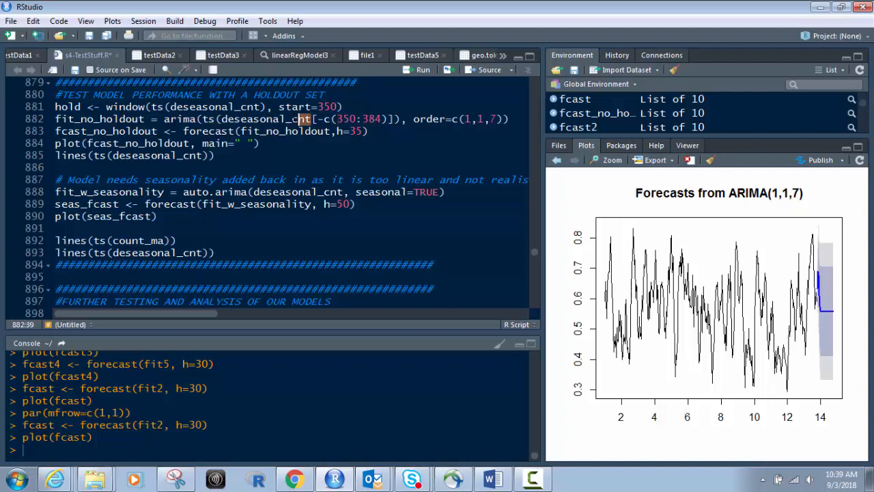
Step: Select the deseasonal_cnt name in the arima line of the holdout-testing code
double_click(265, 119)
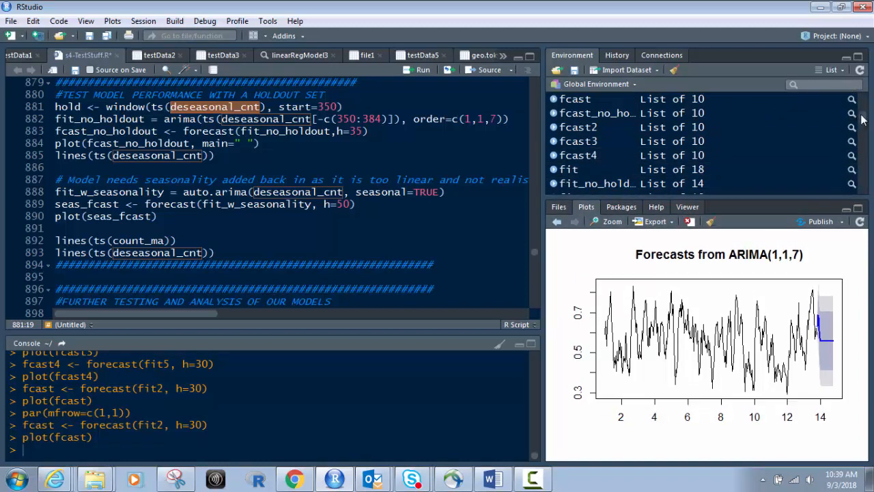
Step: Scroll the environment to count_ma and deseasonal_cnt, then select deseasonal_cnt in the window call
scroll("down", 3)
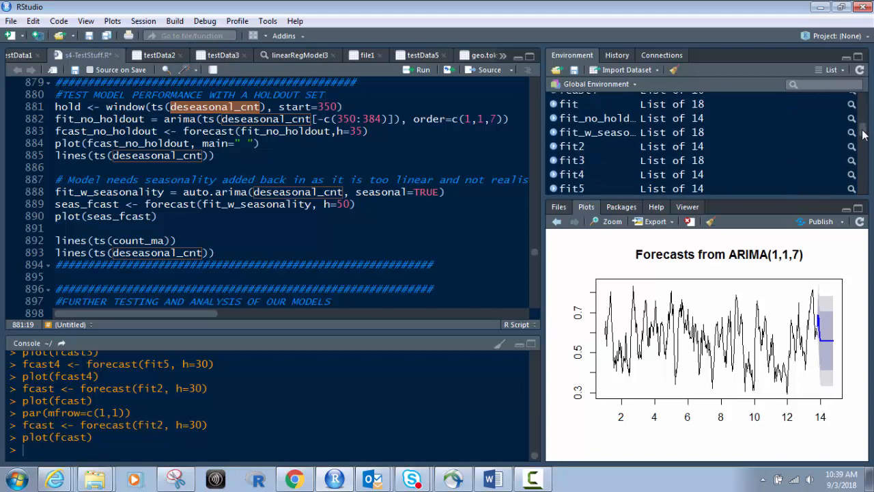
scroll("down", 3)
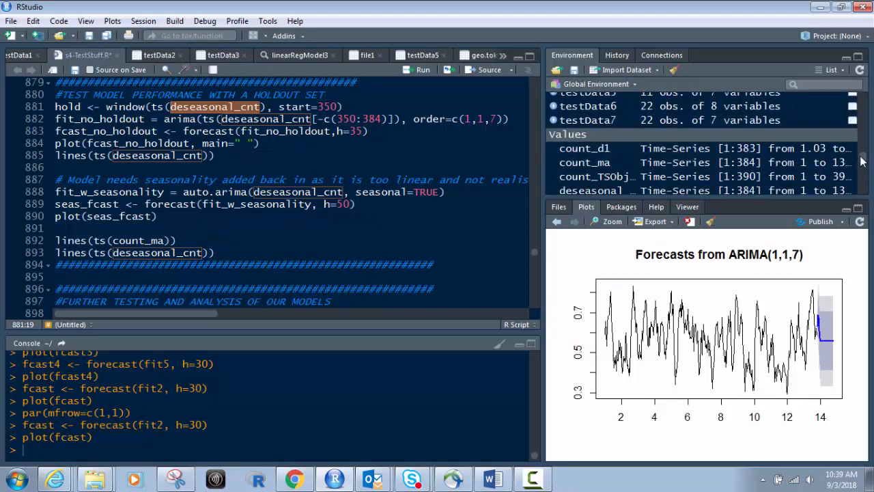
scroll("down", 3)
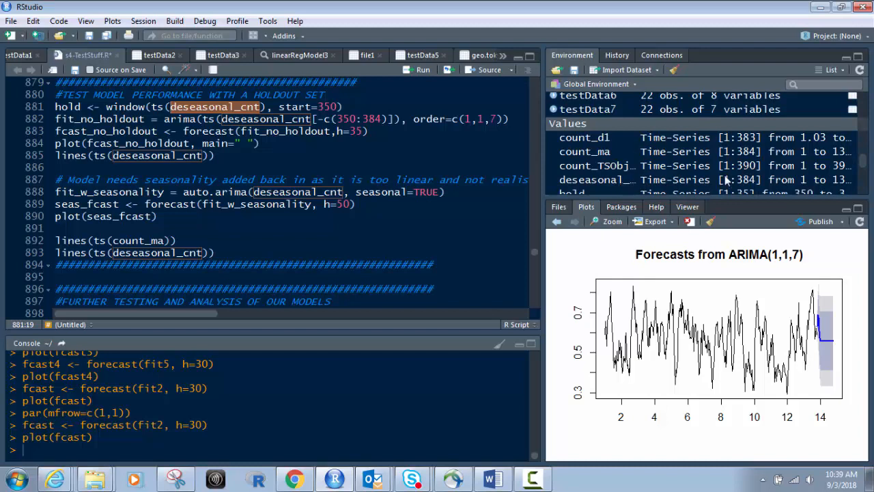
mouse_move(742, 186)
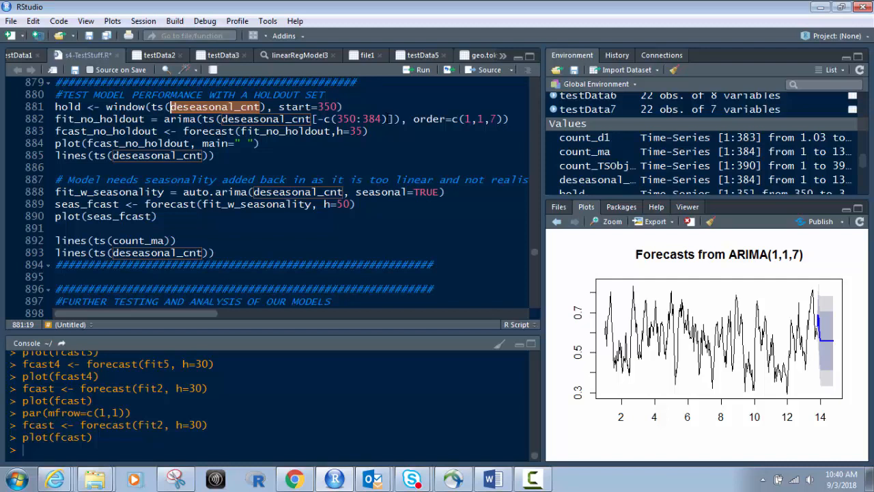
double_click(372, 119)
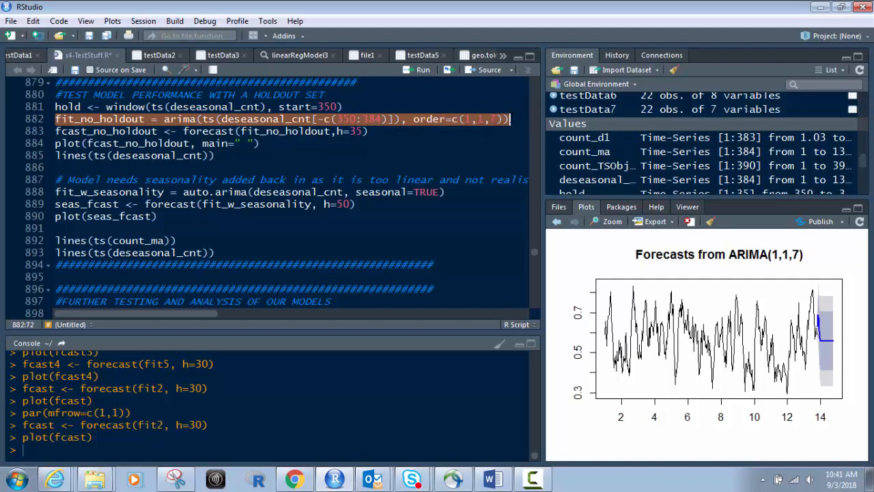
mouse_move(369, 133)
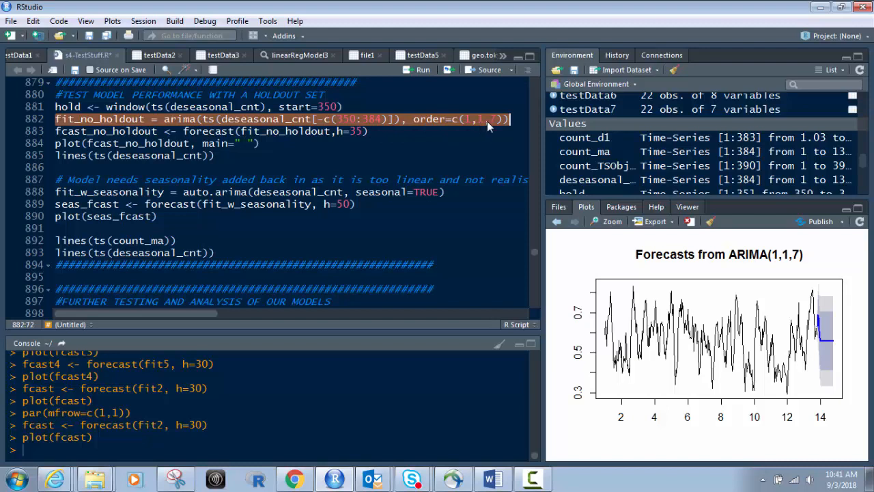
mouse_move(487, 128)
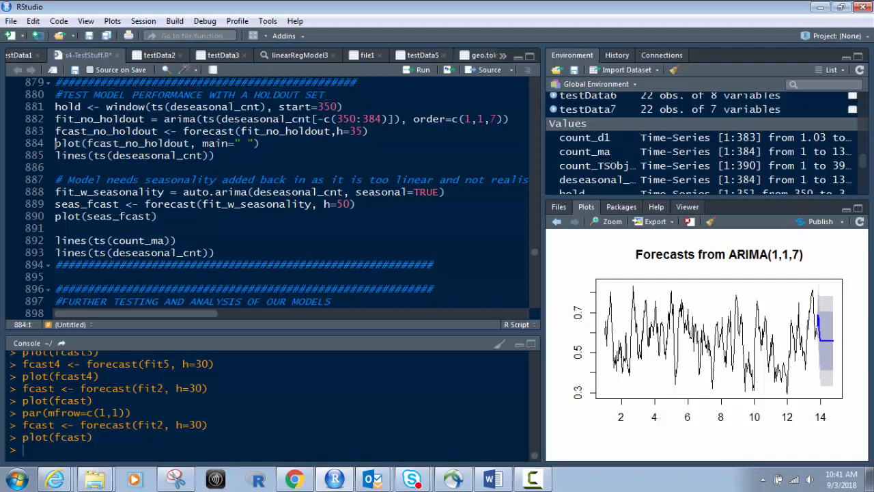
triple_click(156, 142)
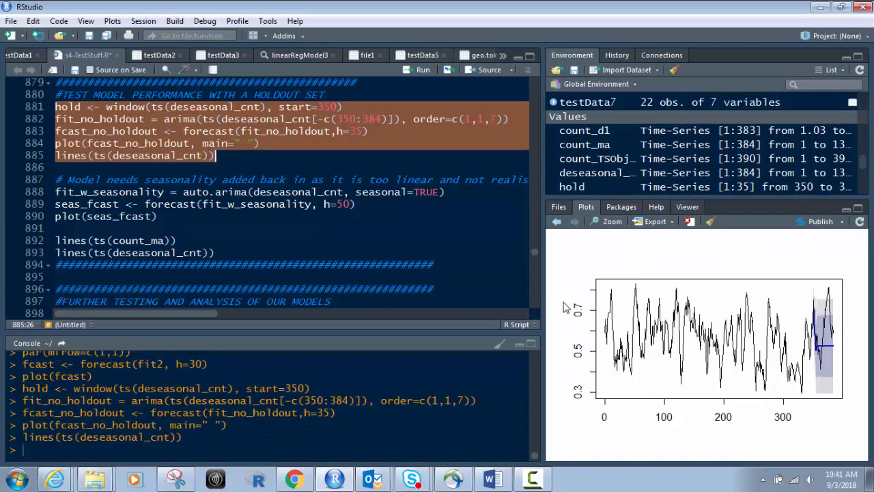
mouse_move(541, 295)
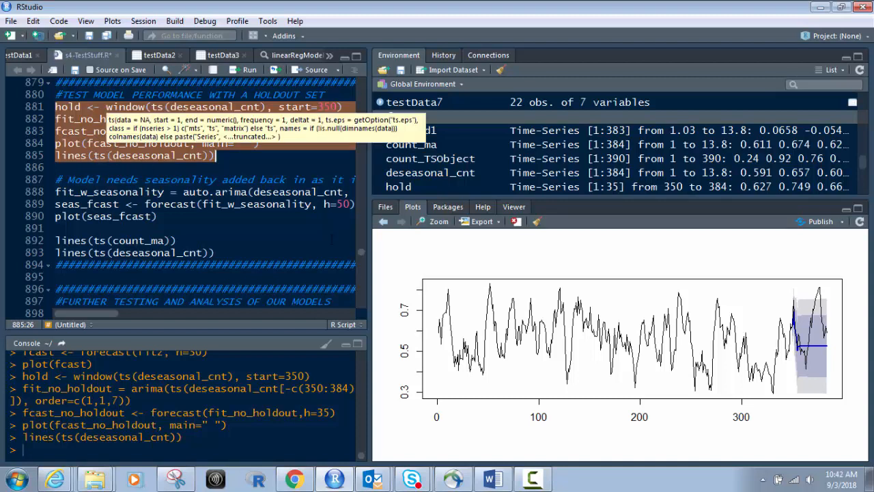
mouse_move(805, 364)
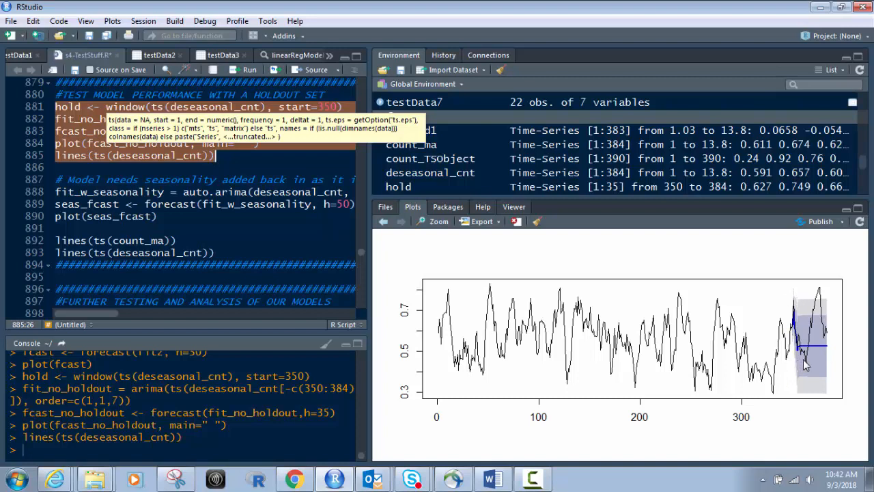
mouse_move(824, 292)
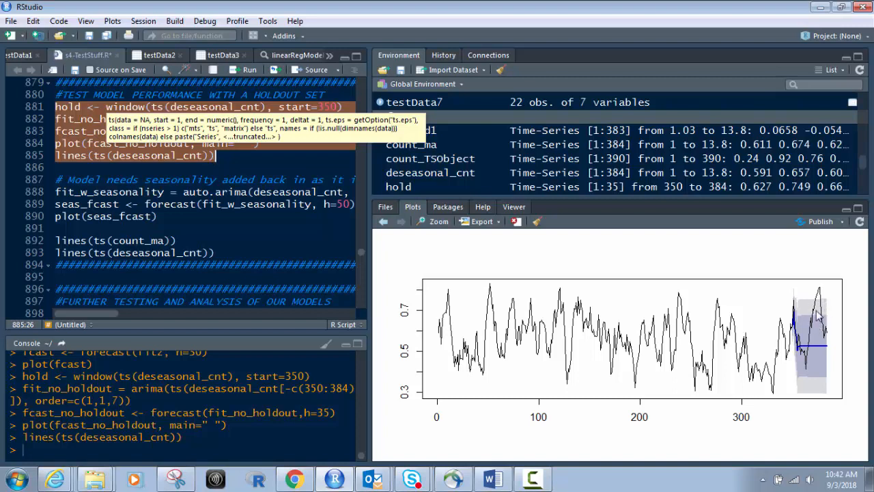
mouse_move(812, 326)
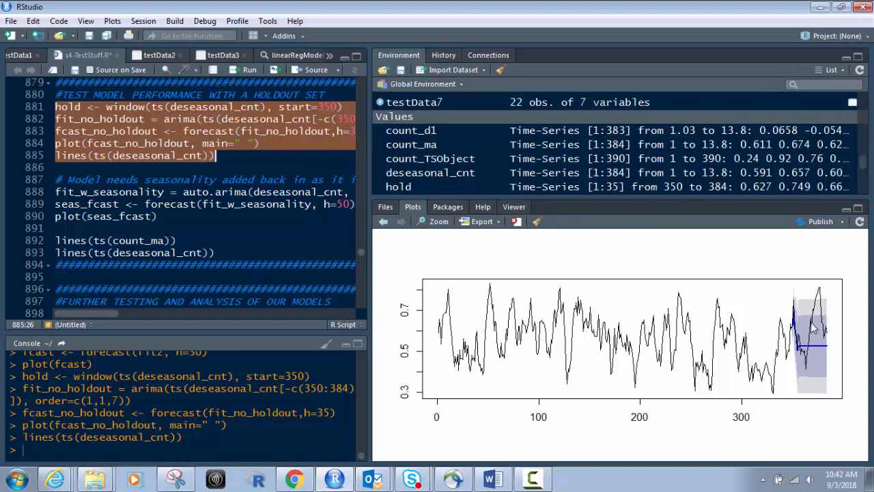
mouse_move(809, 302)
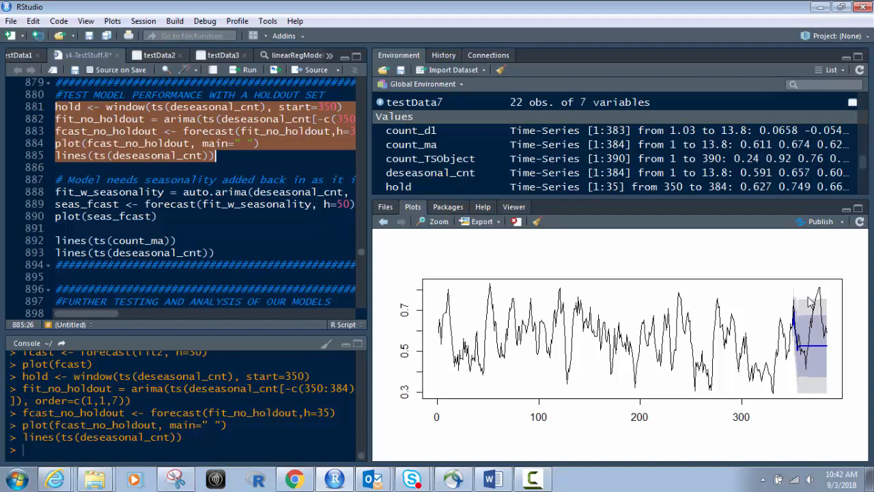
mouse_move(832, 391)
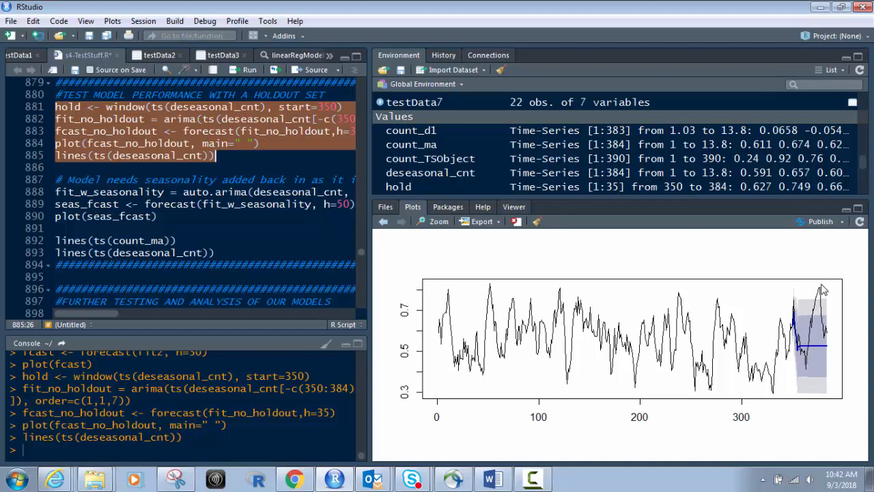
mouse_move(798, 299)
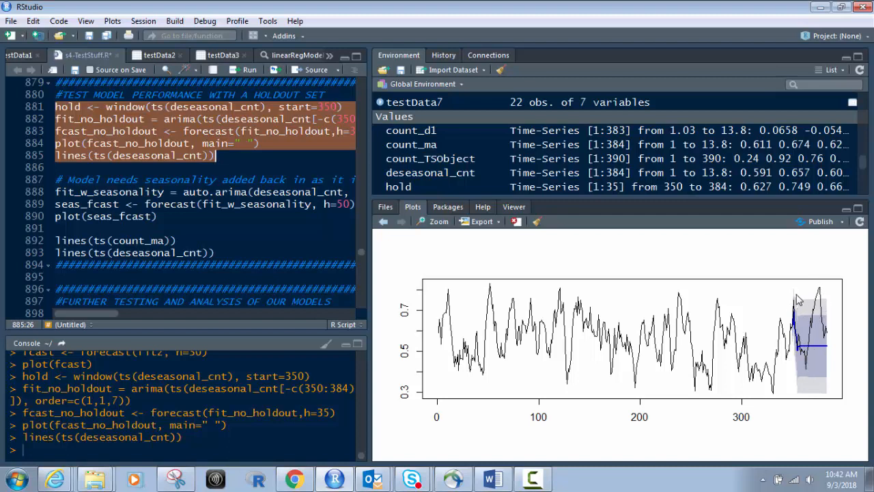
mouse_move(822, 314)
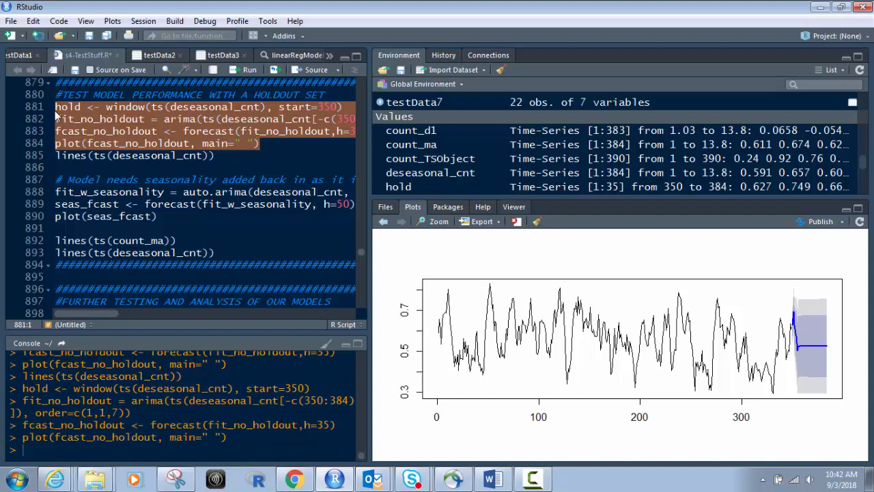
mouse_move(828, 347)
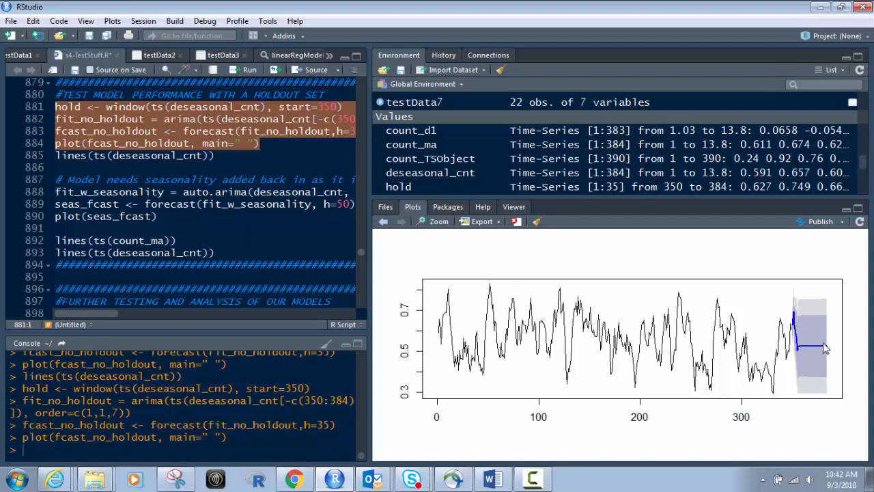
mouse_move(815, 344)
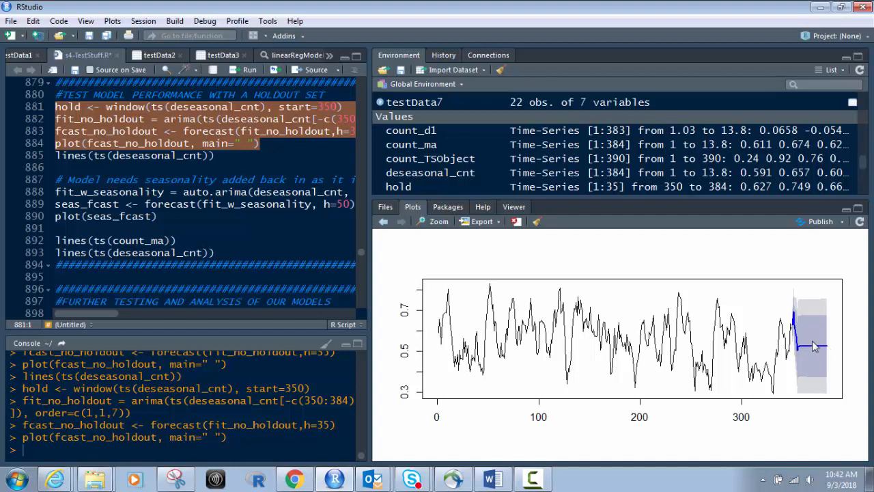
mouse_move(813, 352)
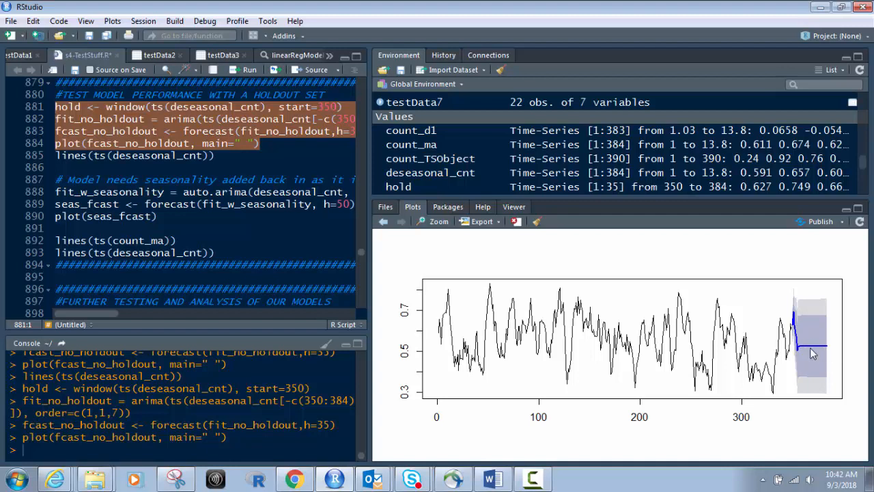
mouse_move(811, 330)
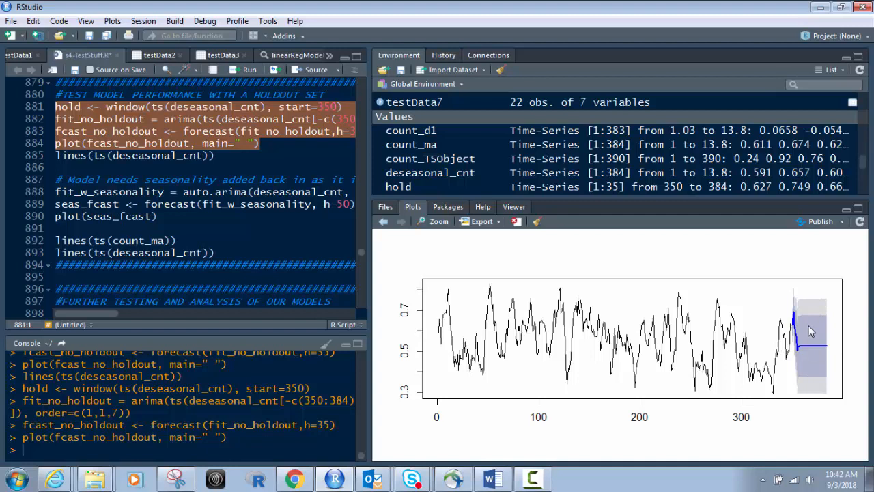
mouse_move(848, 326)
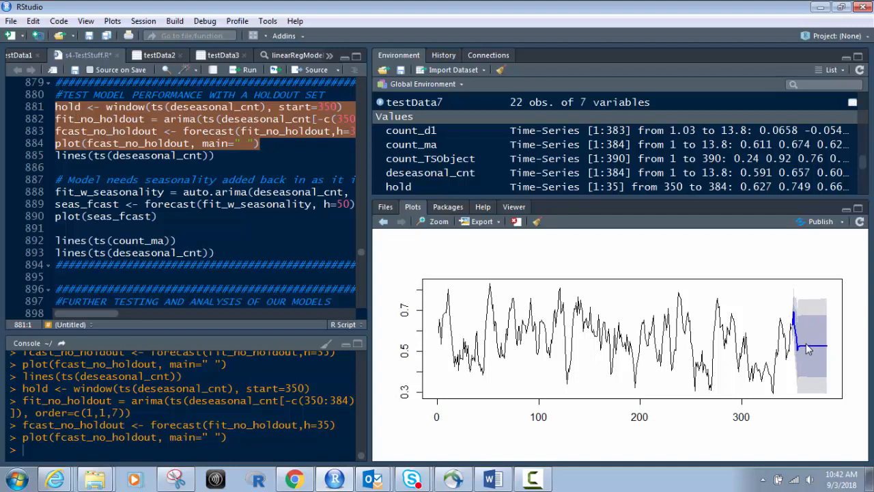
mouse_move(805, 338)
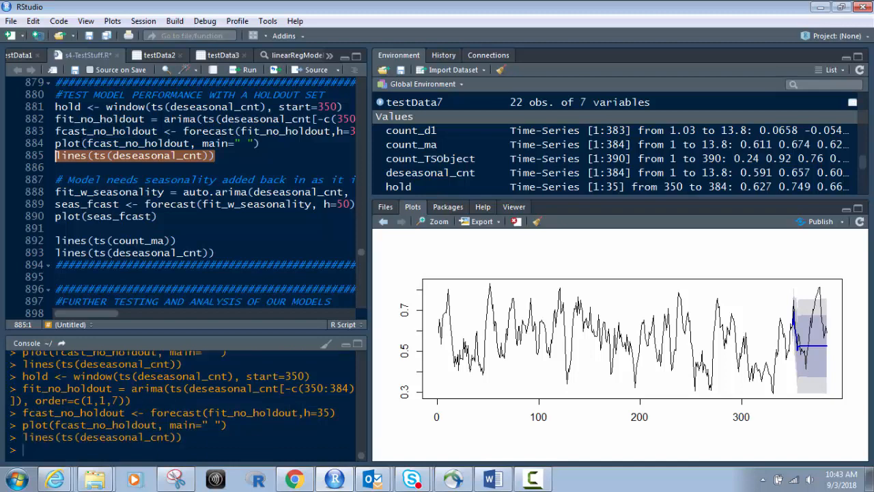
mouse_move(573, 199)
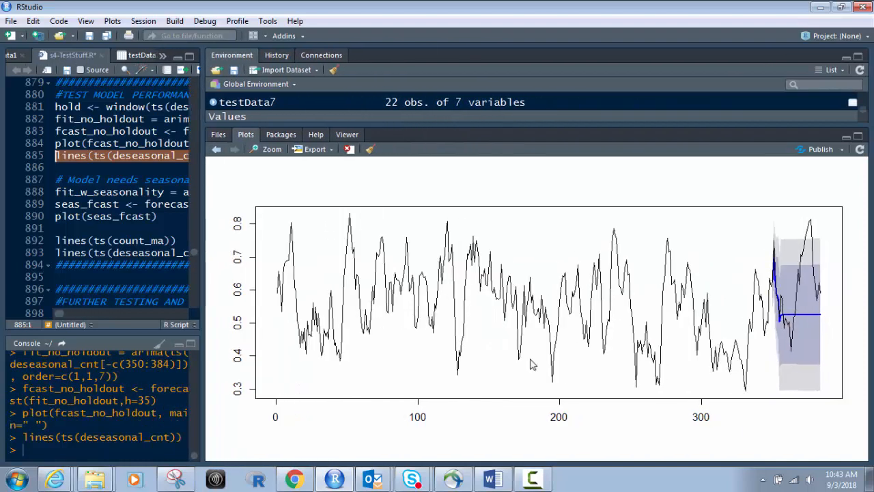
mouse_move(828, 285)
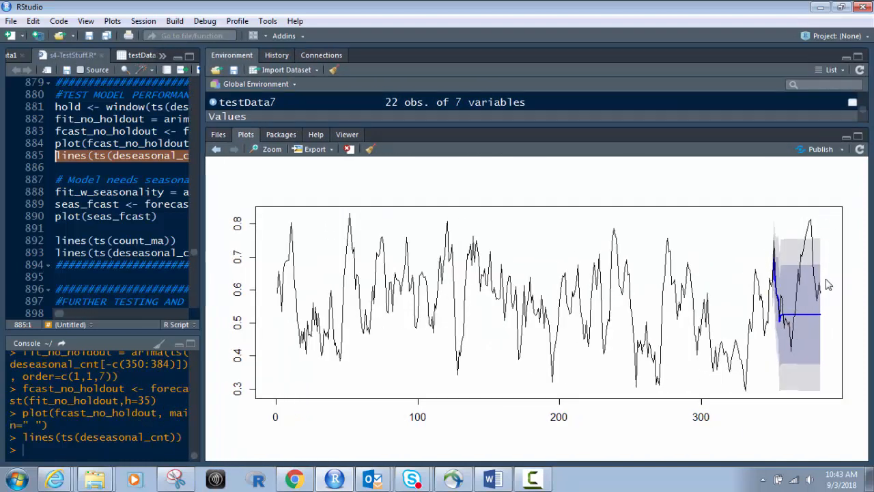
mouse_move(819, 231)
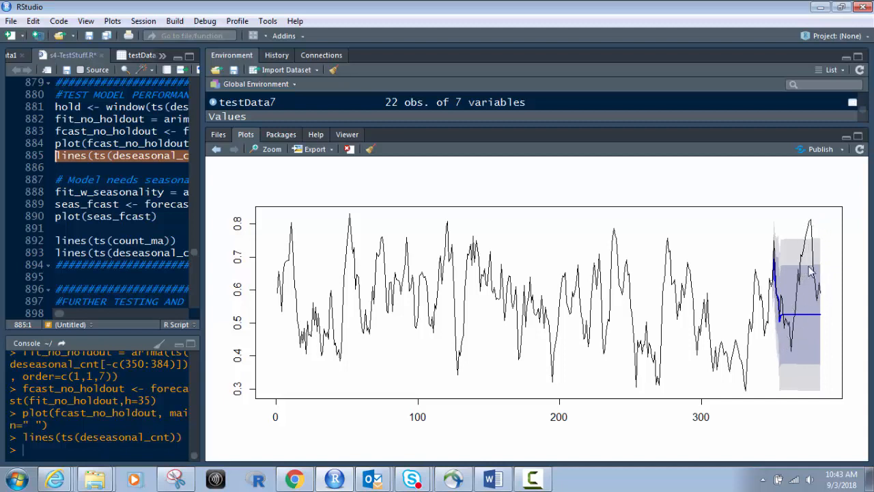
mouse_move(812, 244)
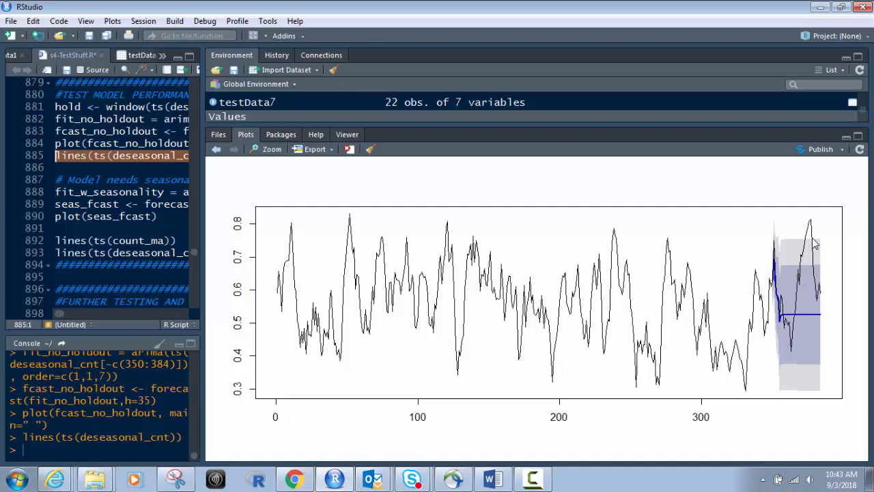
mouse_move(393, 242)
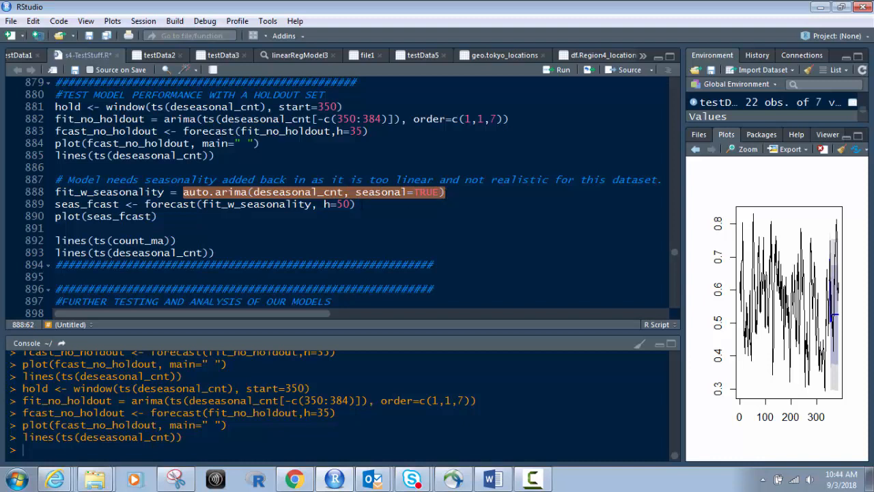
double_click(109, 192)
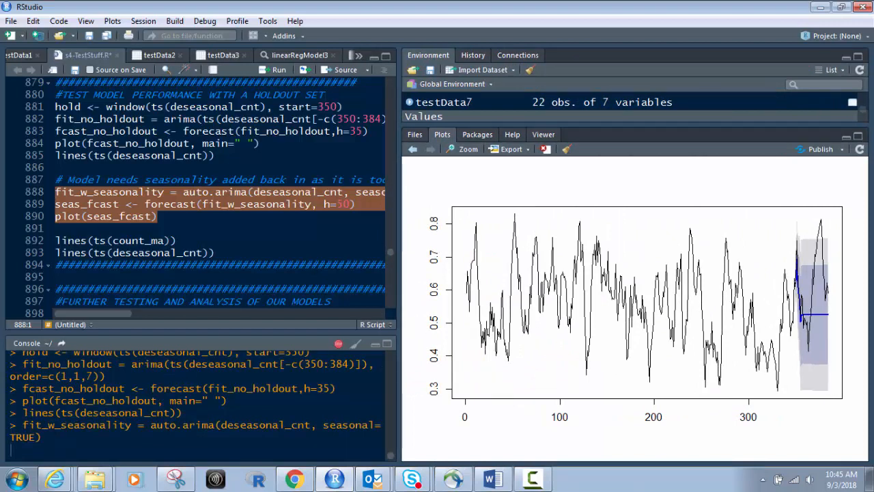
mouse_move(341, 204)
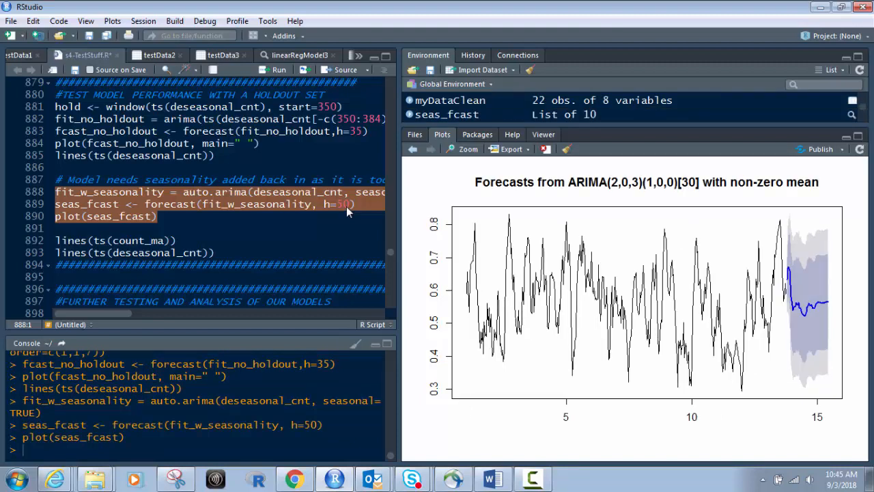
mouse_move(779, 311)
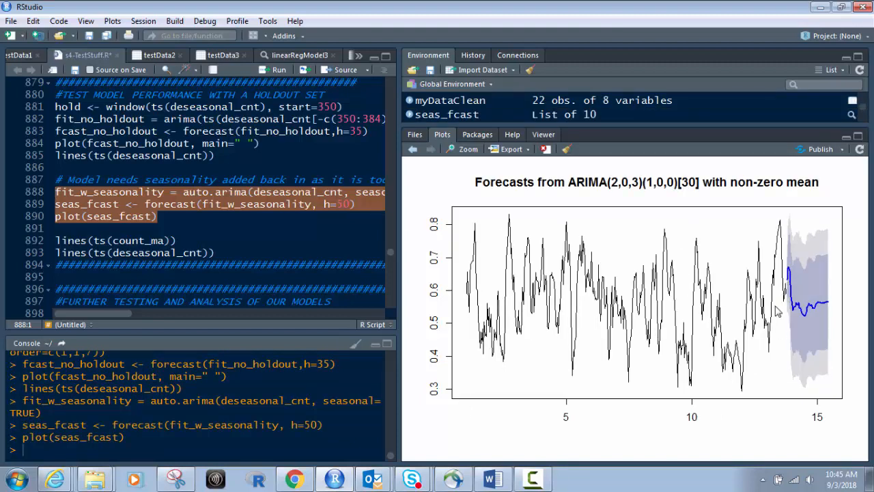
mouse_move(842, 311)
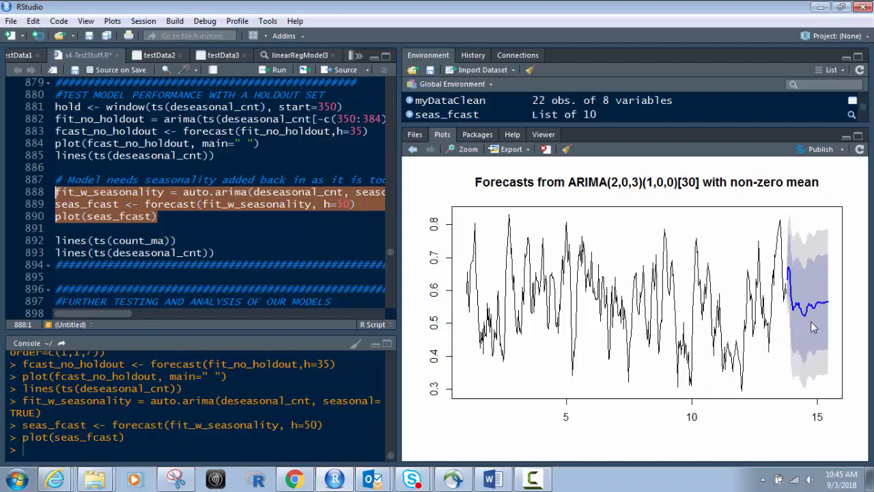
mouse_move(766, 294)
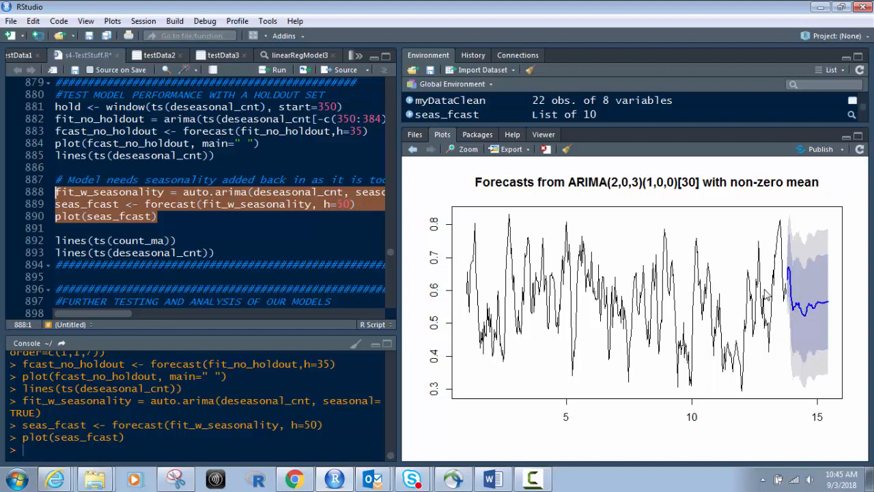
mouse_move(819, 320)
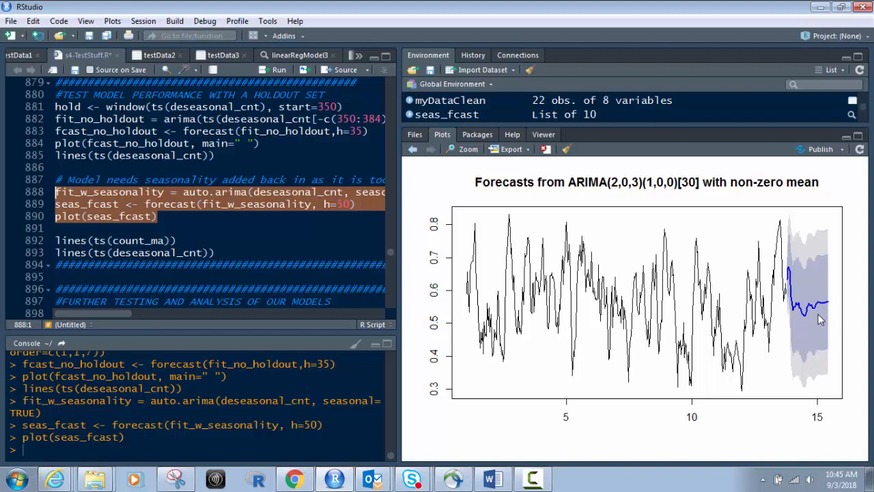
mouse_move(826, 312)
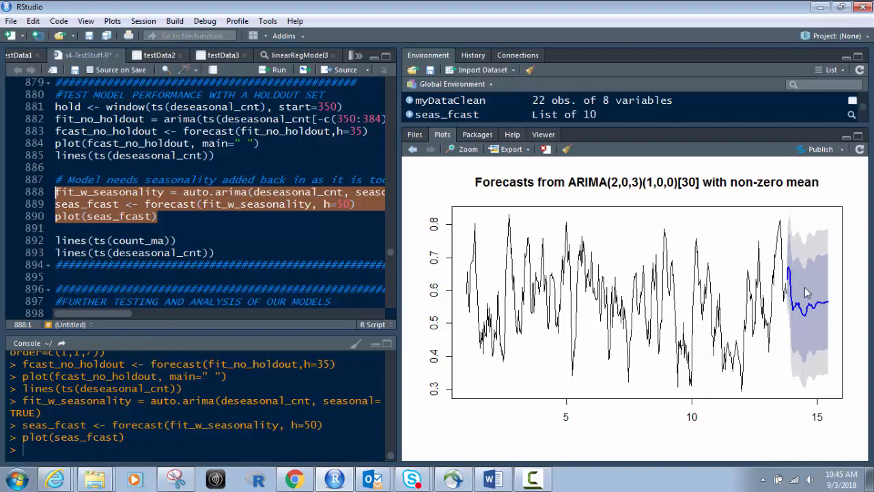
mouse_move(631, 301)
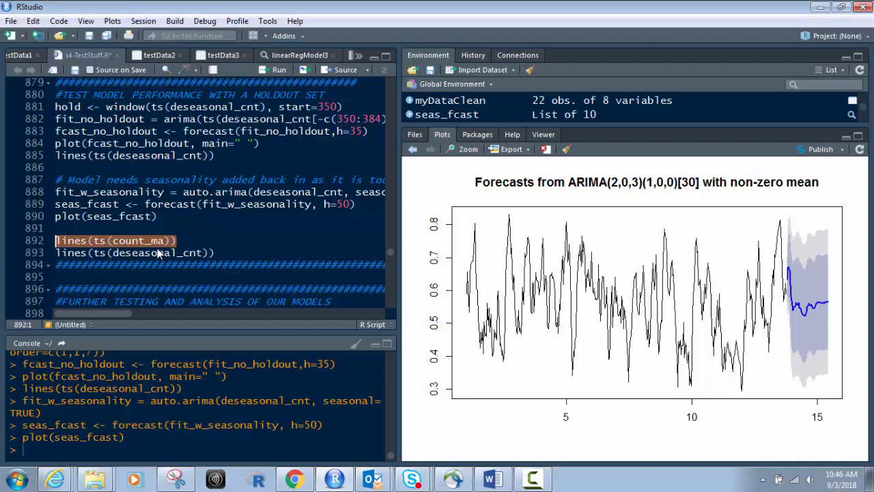
Step: Run lines(ts(count_ma)) to draw the moving average over the ARIMA(2,0,3)(1,0,0)[30] forecast
key("Return")
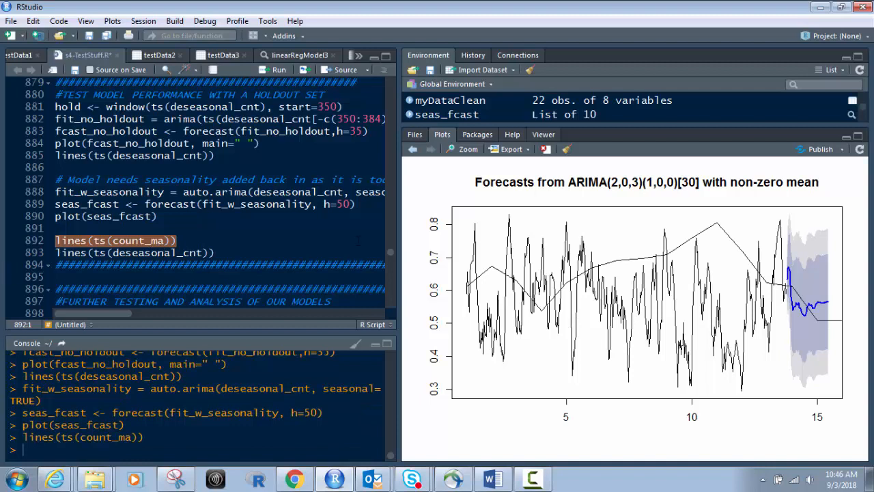
mouse_move(608, 273)
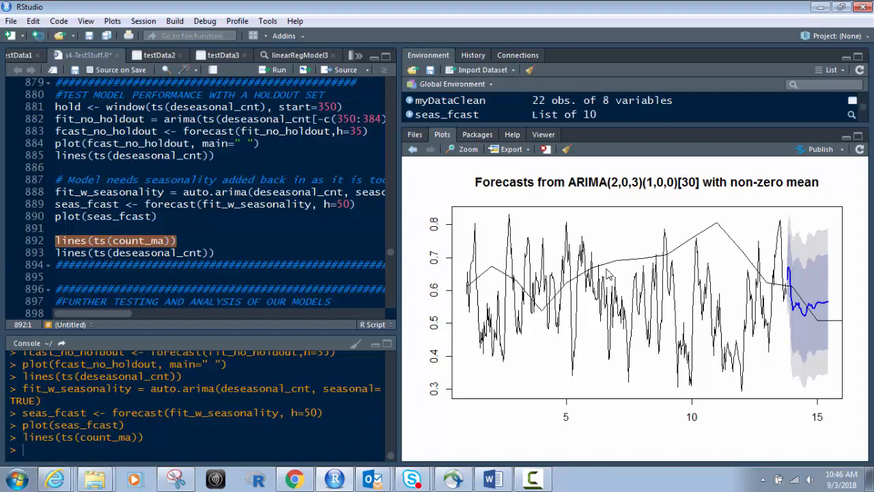
mouse_move(679, 262)
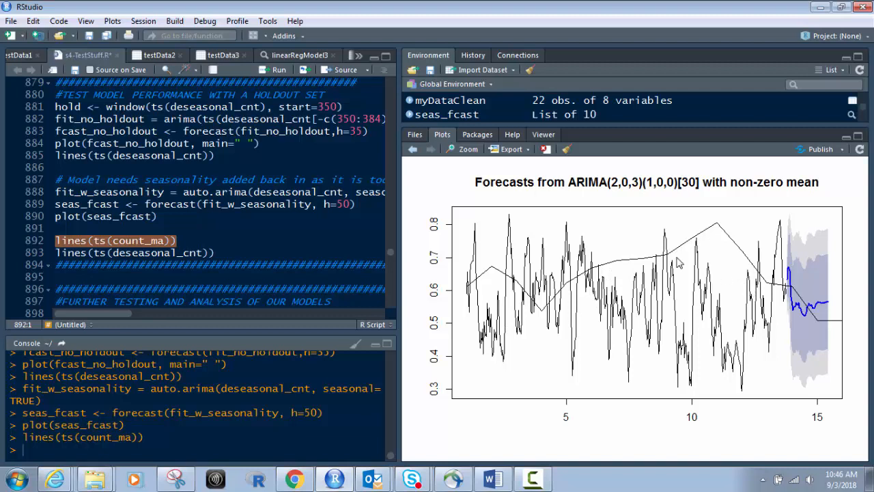
mouse_move(501, 305)
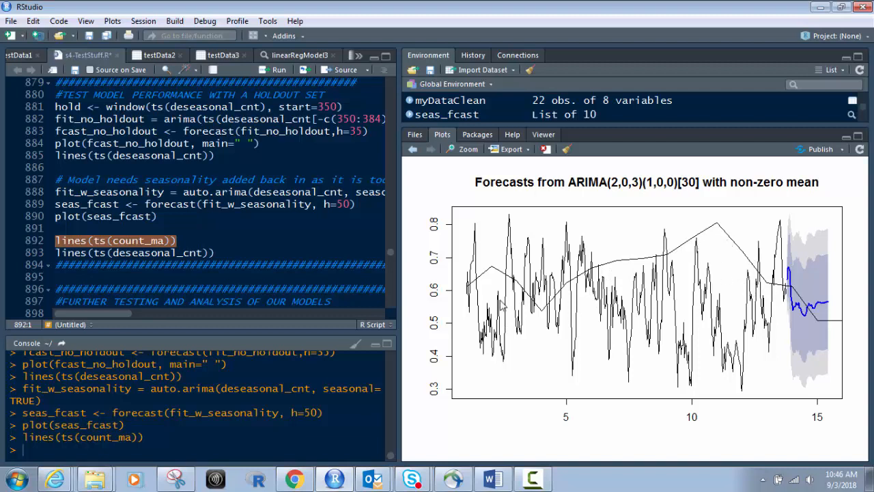
mouse_move(801, 289)
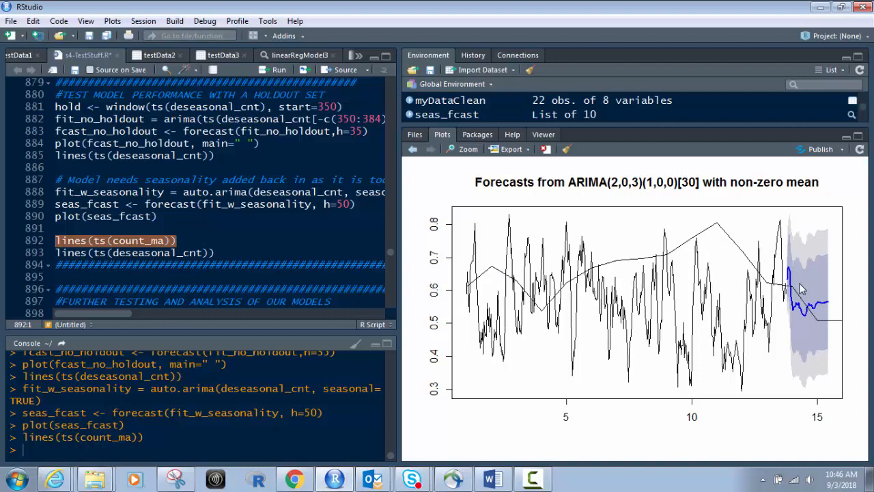
mouse_move(805, 290)
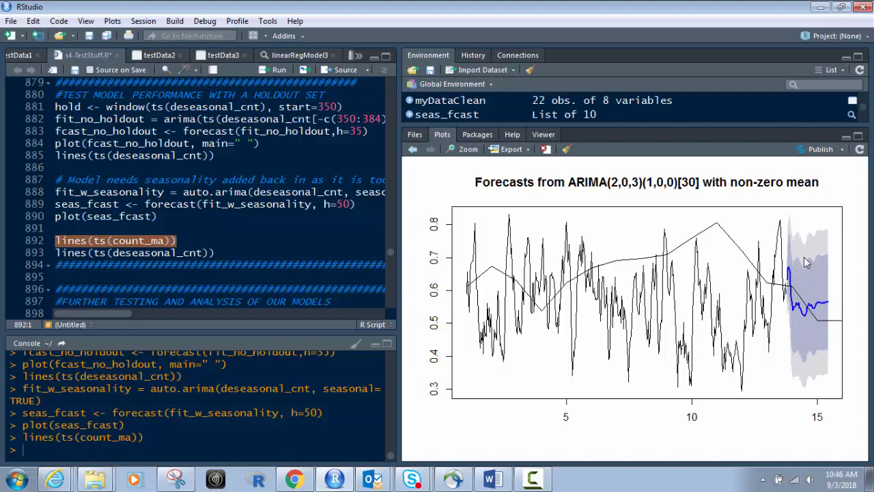
mouse_move(816, 336)
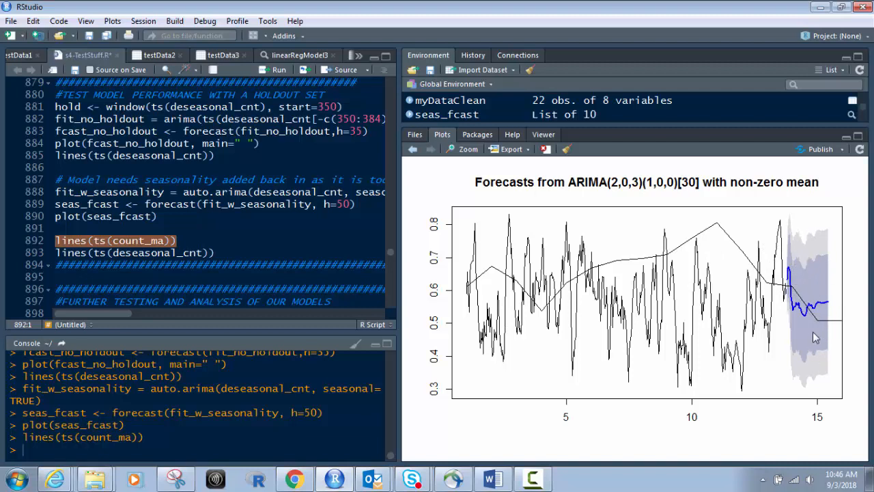
mouse_move(778, 302)
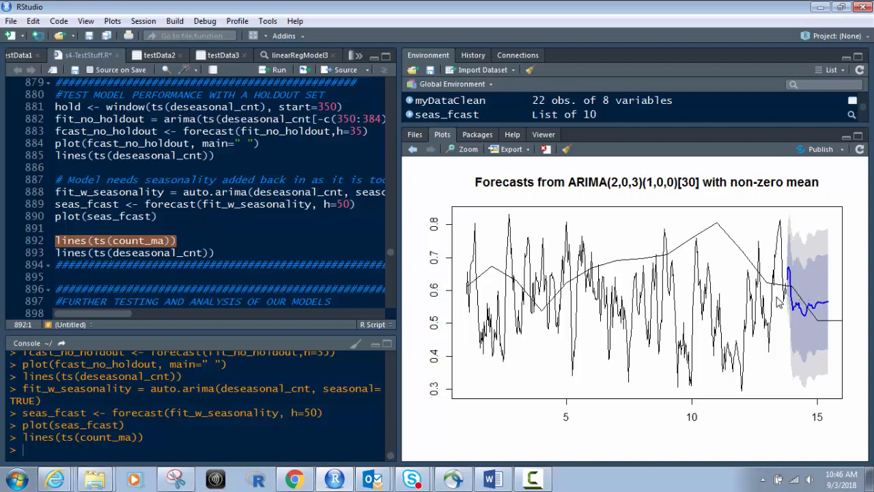
mouse_move(815, 312)
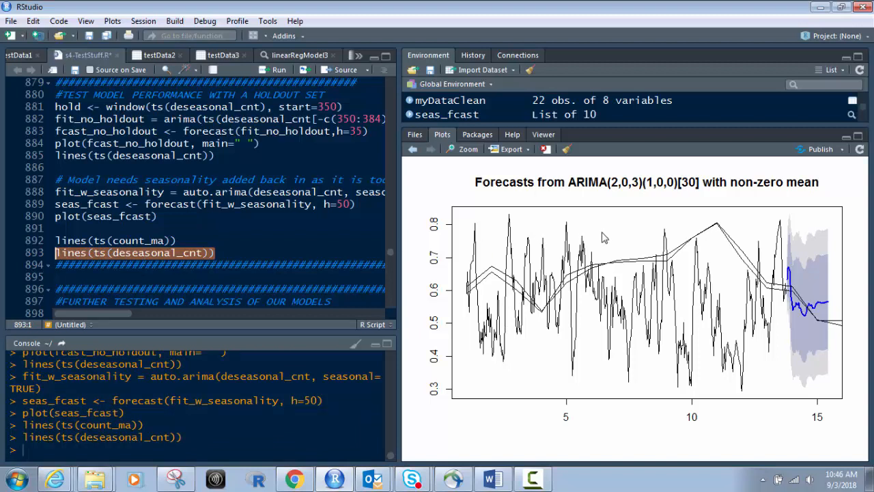
mouse_move(527, 273)
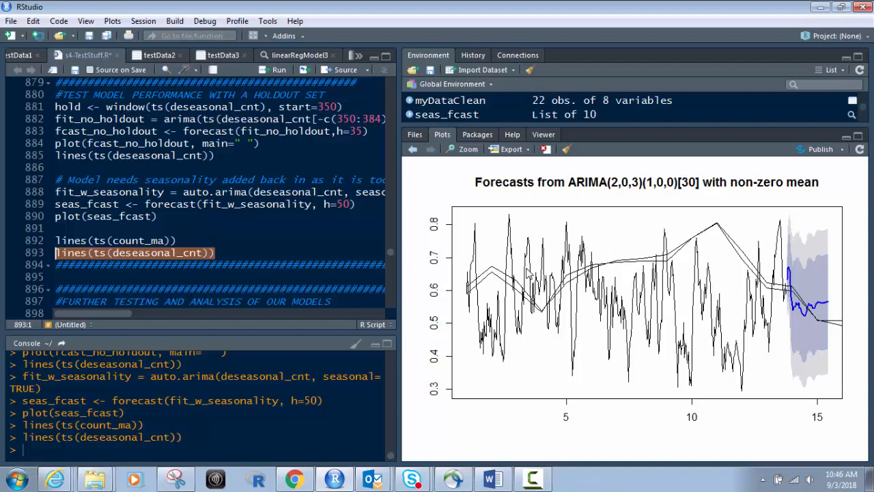
mouse_move(836, 306)
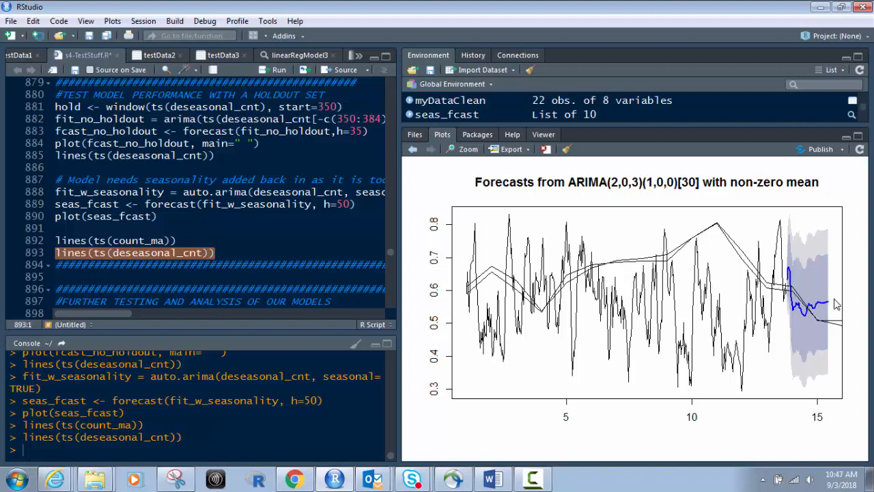
mouse_move(824, 288)
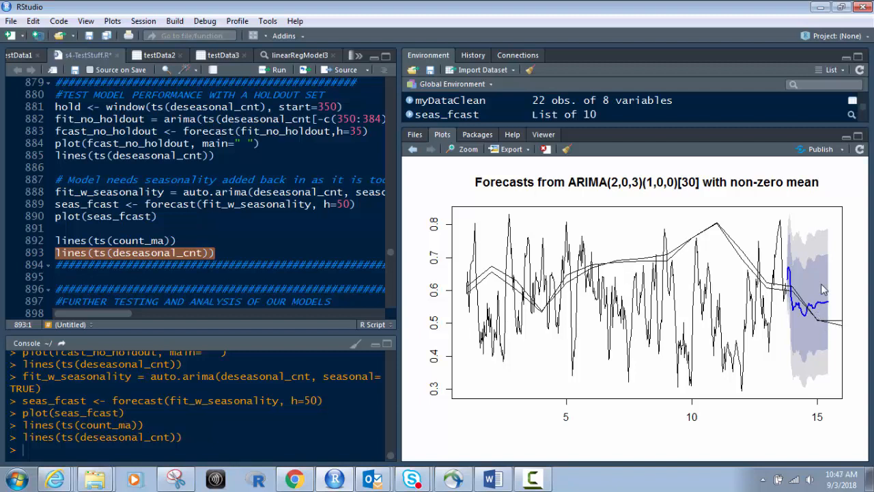
mouse_move(794, 335)
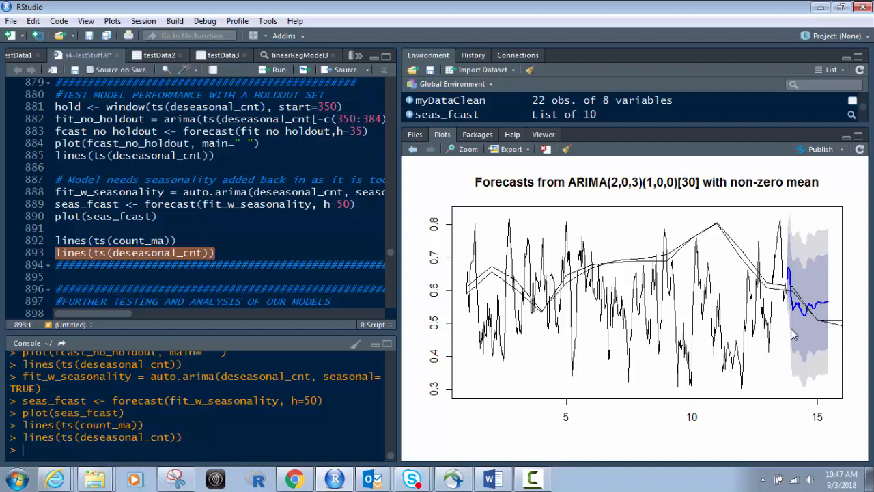
mouse_move(423, 301)
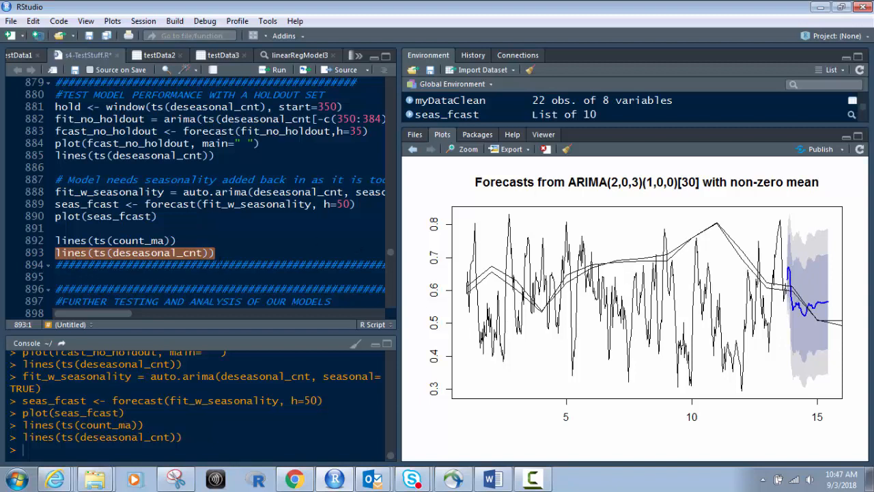
mouse_move(806, 292)
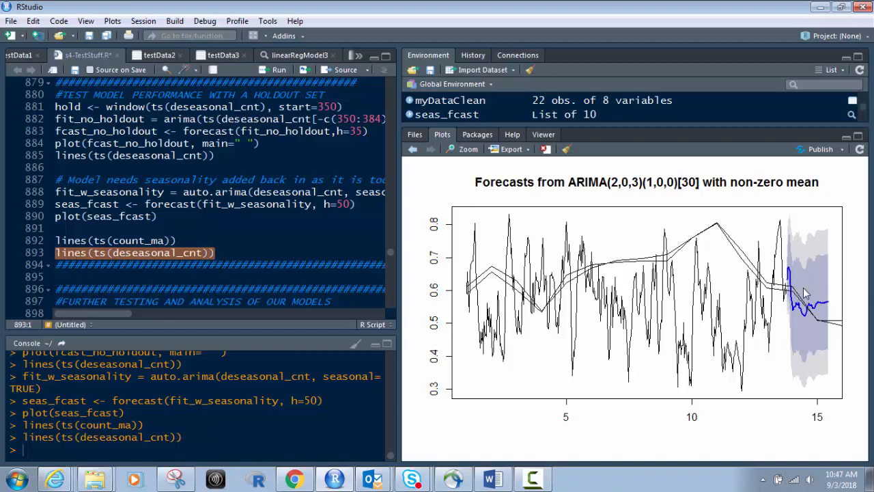
mouse_move(831, 271)
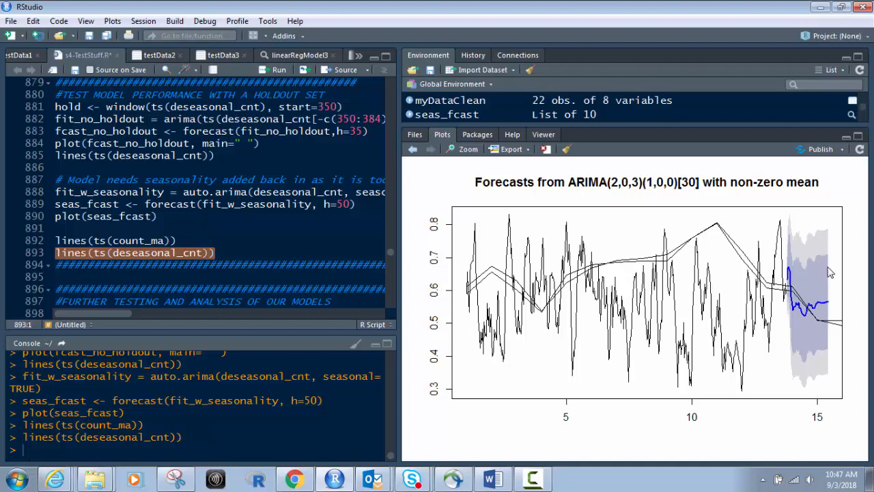
mouse_move(808, 276)
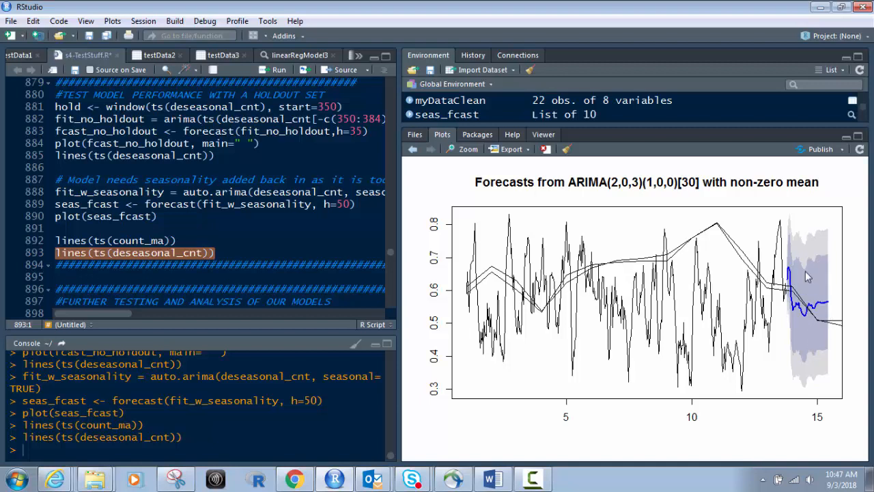